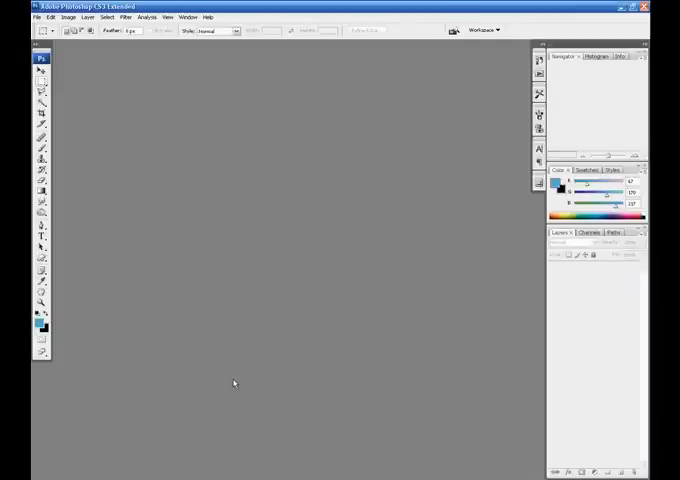
- Bring up the Open dialog, list the Samples folder as thumbnails and locate the barn-door photo
left_click(10, 16)
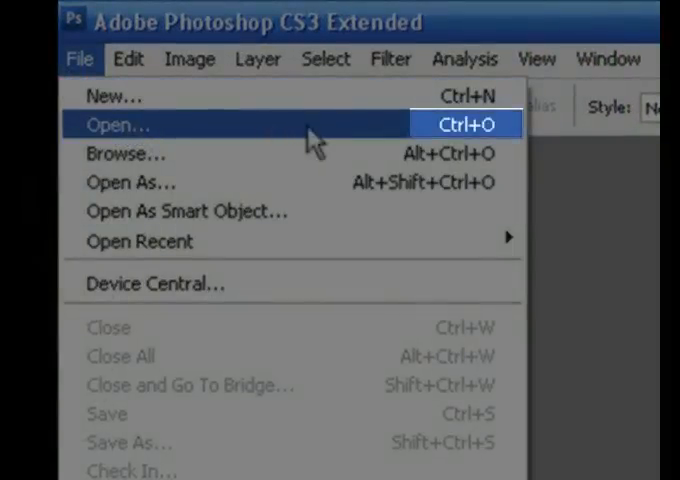
left_click(116, 124)
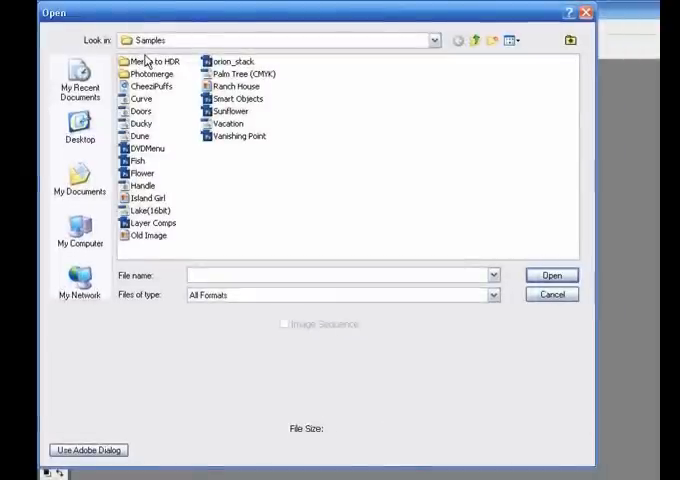
left_click(512, 40)
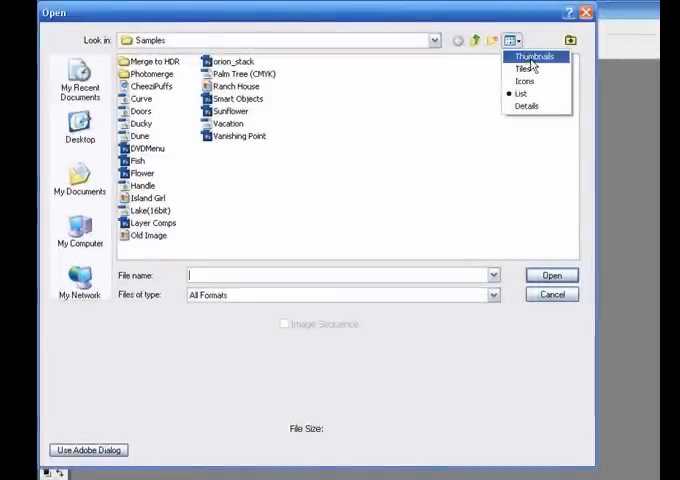
left_click(532, 56)
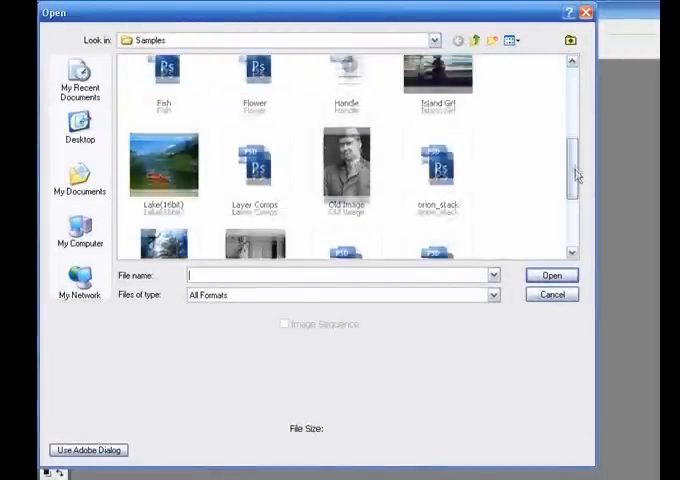
scroll("down", 3)
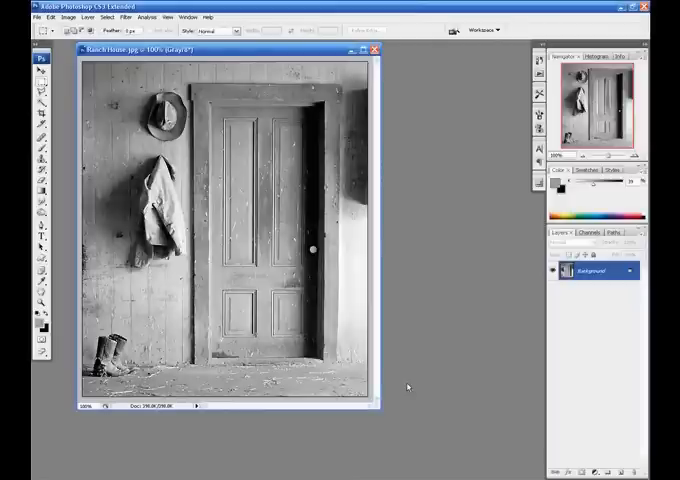
- Minimize the barn-door photo's document window, then restore it to the workspace
left_click(40, 16)
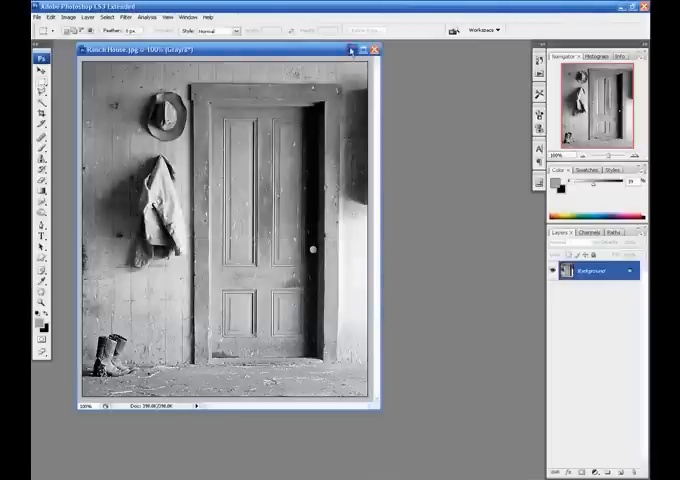
left_click(358, 48)
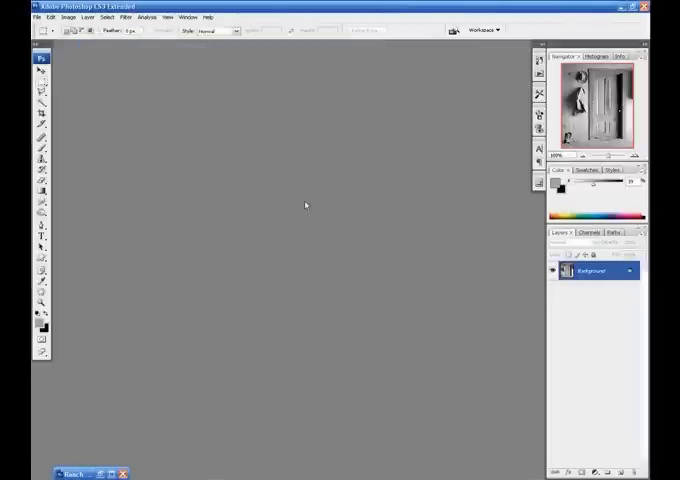
left_click(36, 16)
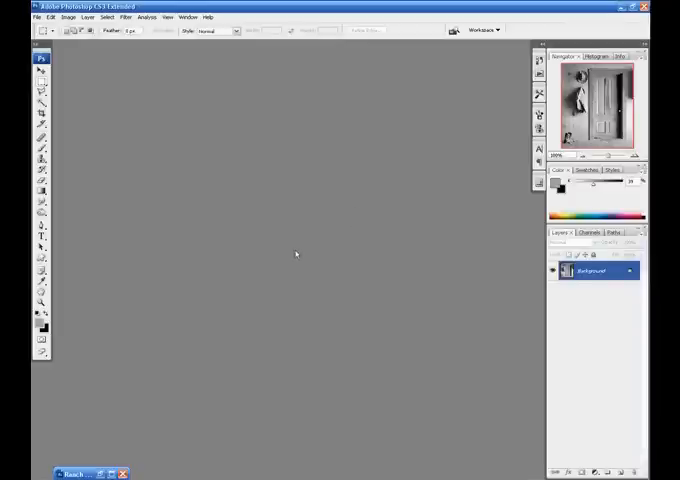
left_click(76, 472)
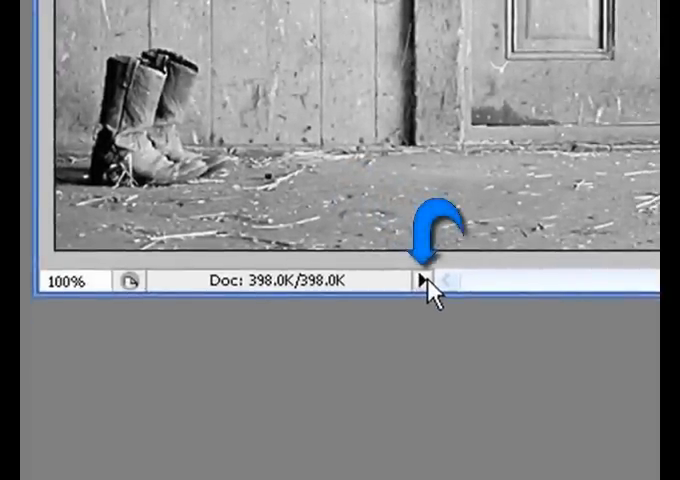
- Show Current Tool in the status bar, flip to Document Sizes, then back to Current Tool
left_click(422, 280)
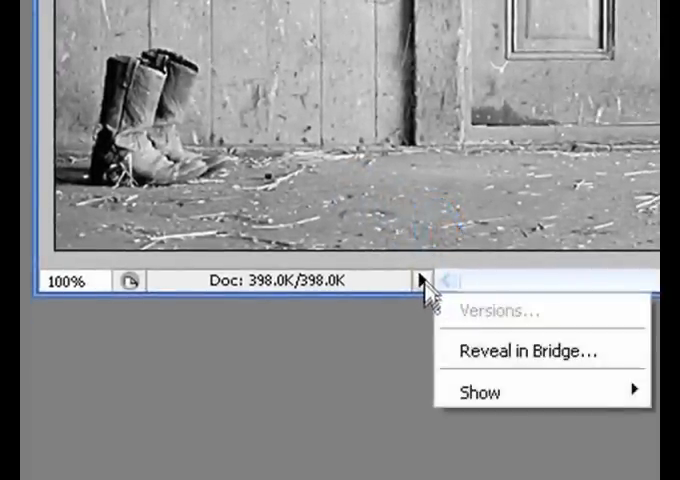
mouse_move(480, 392)
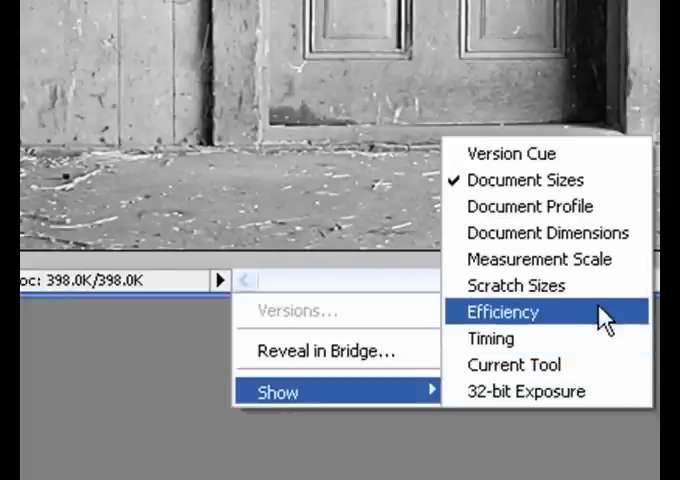
mouse_move(596, 370)
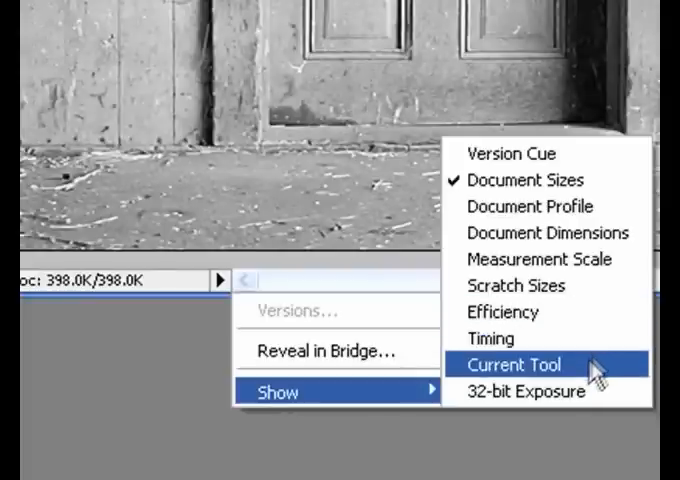
left_click(516, 364)
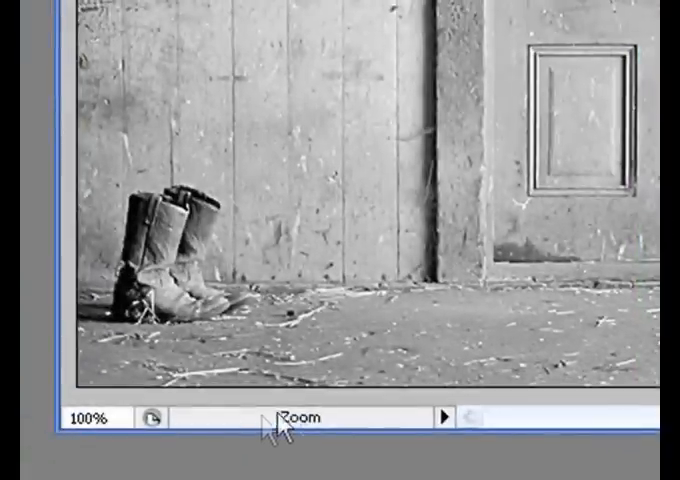
mouse_move(332, 444)
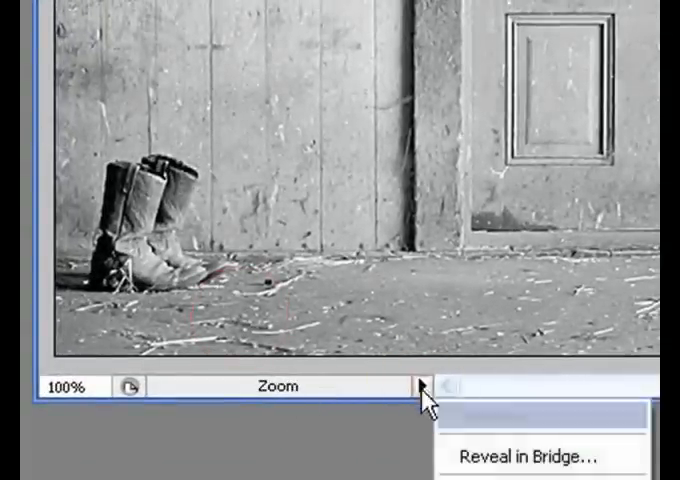
mouse_move(368, 428)
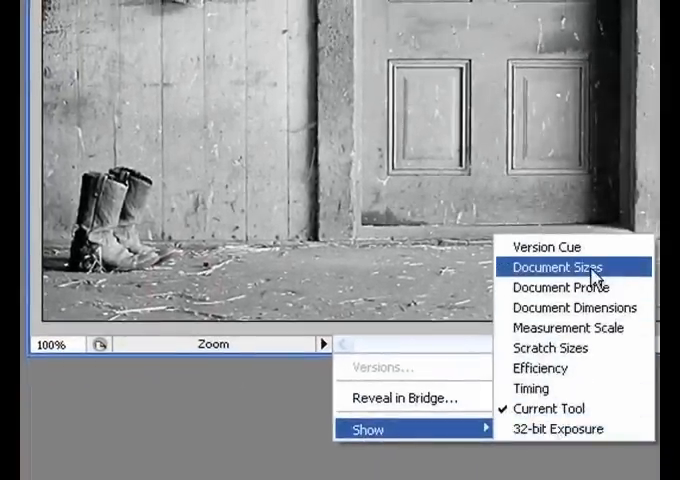
left_click(560, 266)
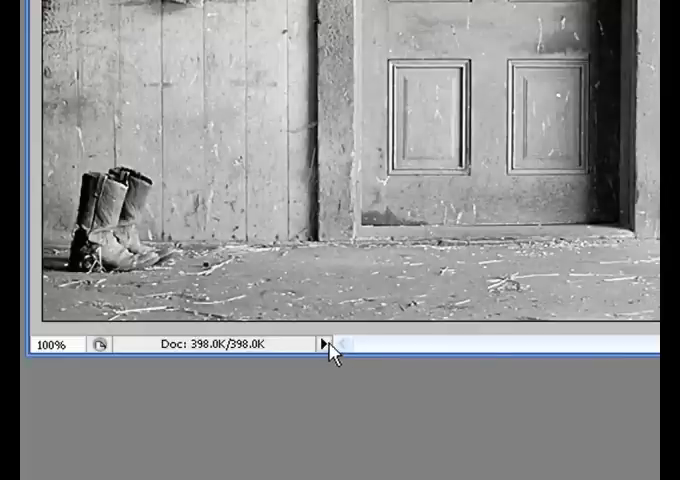
left_click(324, 344)
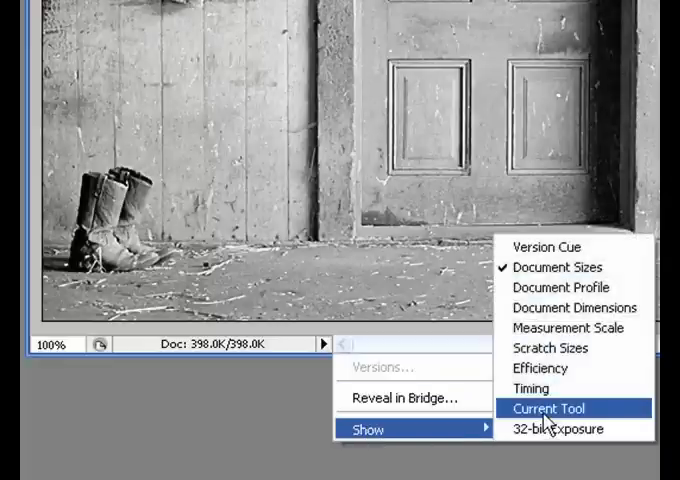
left_click(548, 408)
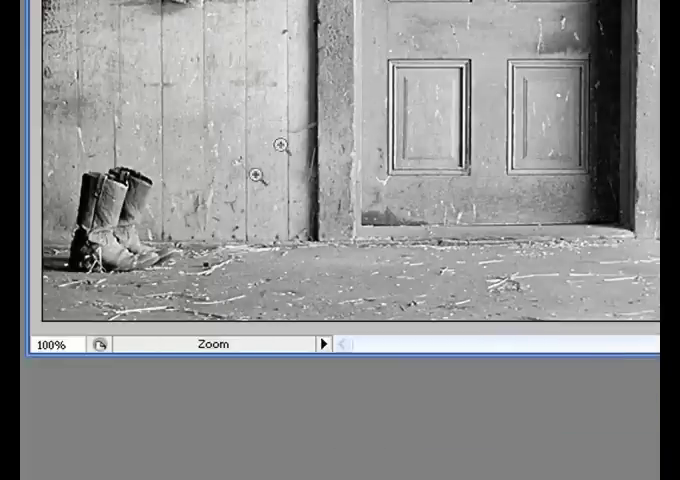
left_click(264, 172)
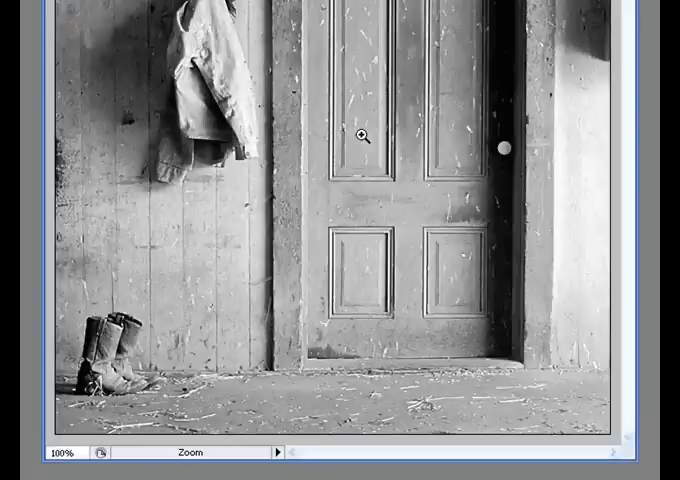
mouse_move(152, 50)
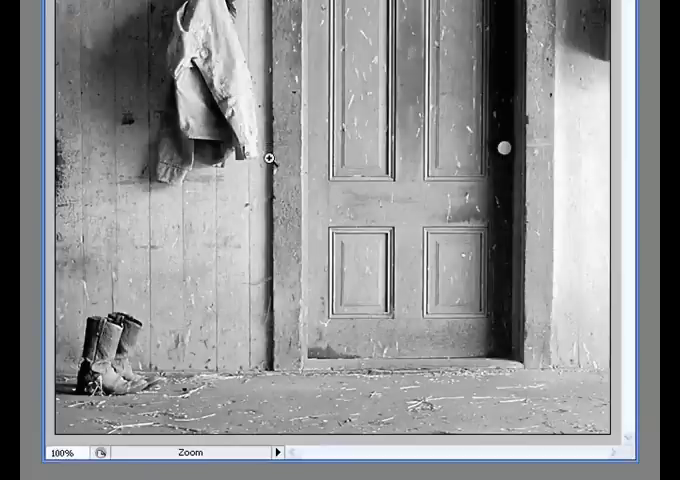
mouse_move(206, 40)
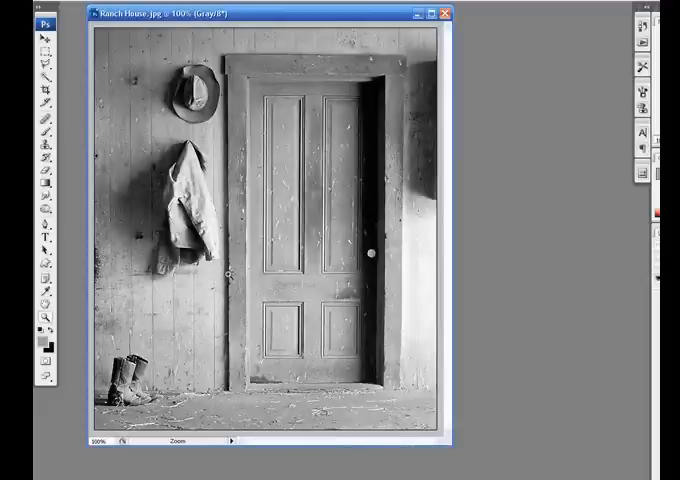
- Attempt an edit on the locked background layer, dismiss the warning and pick another tool
left_click(234, 272)
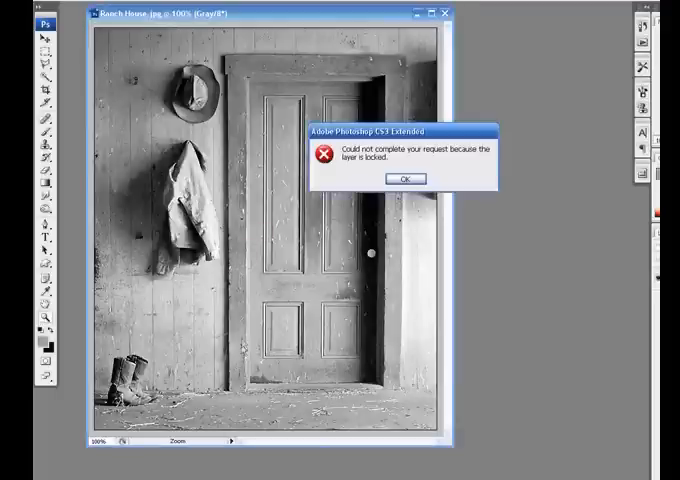
left_click(404, 178)
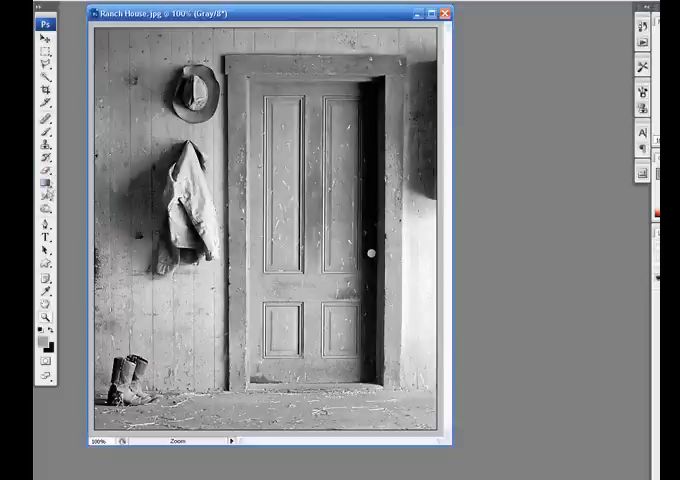
left_click(40, 204)
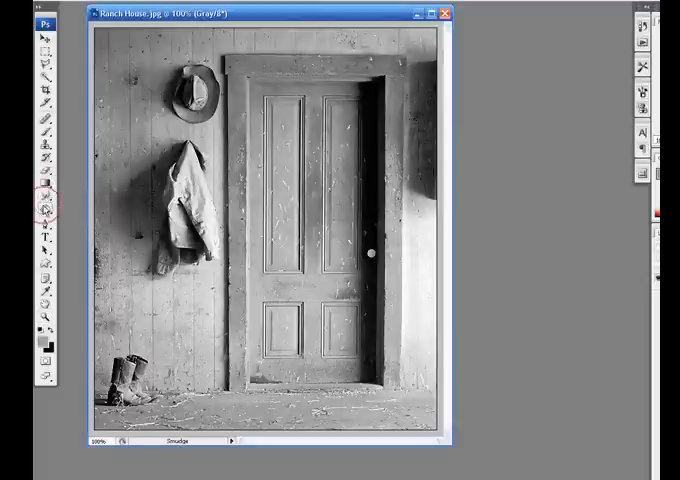